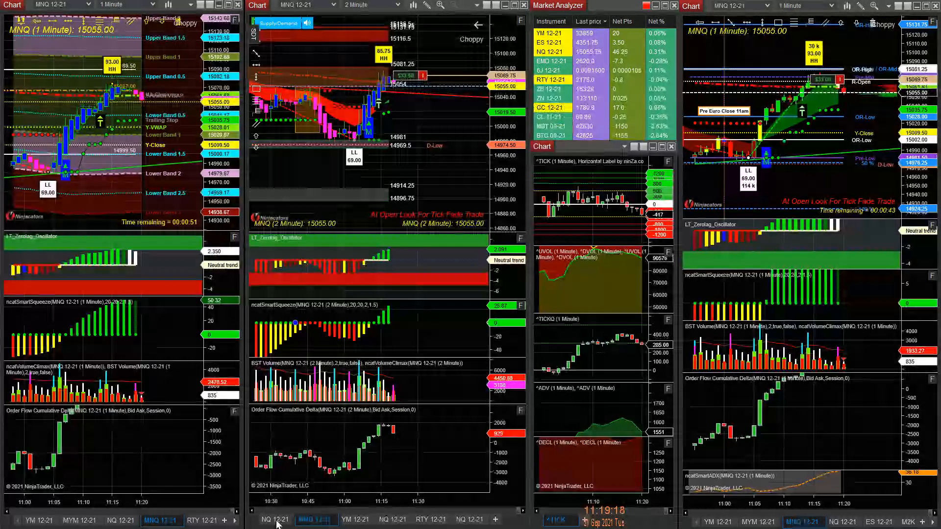
- Display the YM 12-21 two-minute chart in the middle chart window, replacing MNQ 12-21
{"action": "left_click", "coordinate": [275, 519]}
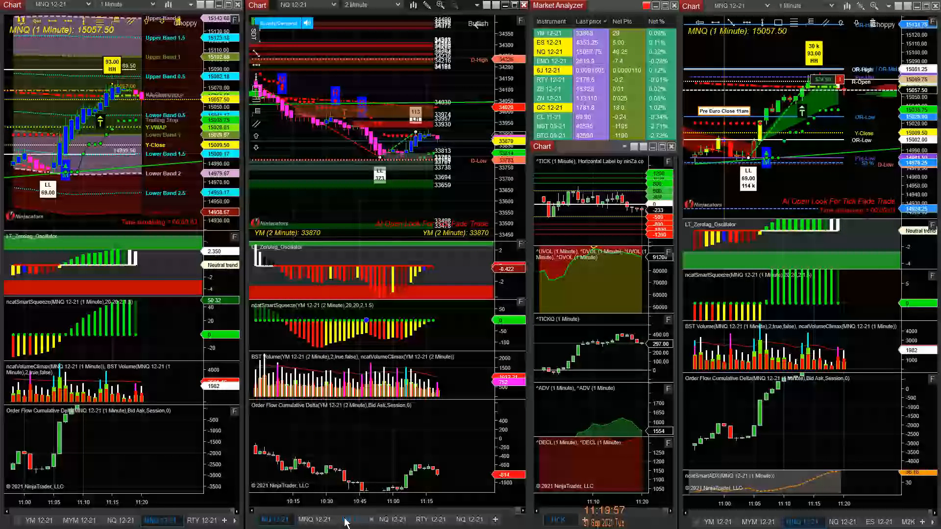
- Display NQ 12-21 on two minutes in the middle chart, with its one-contract buy limit
{"action": "left_click", "coordinate": [355, 520]}
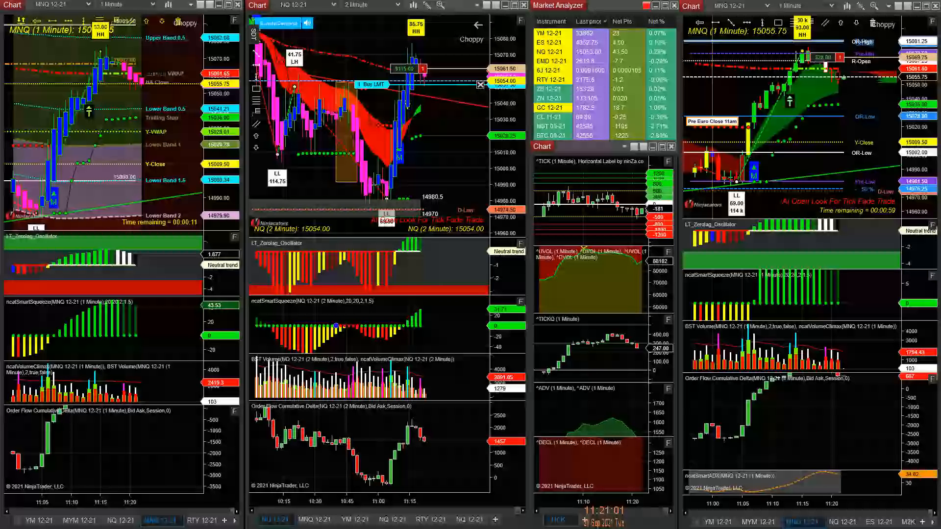
{"action": "left_click", "coordinate": [427, 520]}
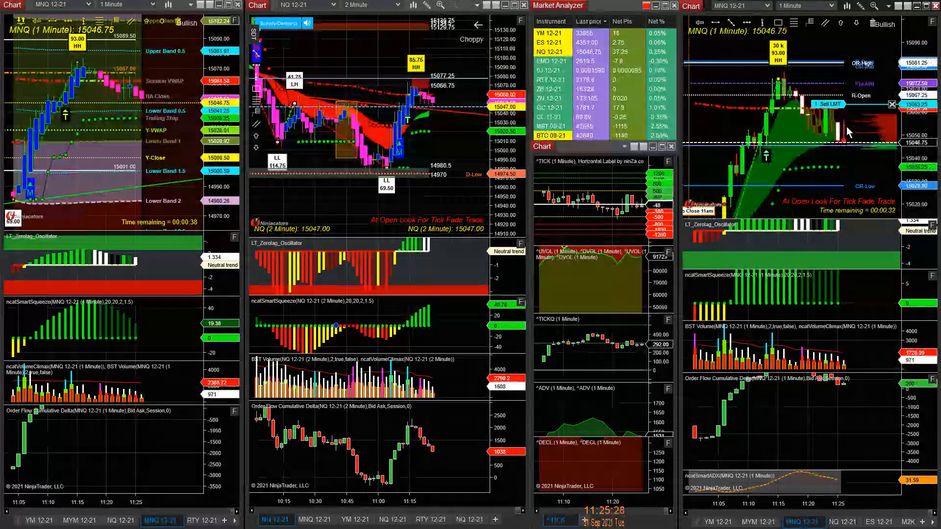
{"action": "mouse_move", "coordinate": [850, 157]}
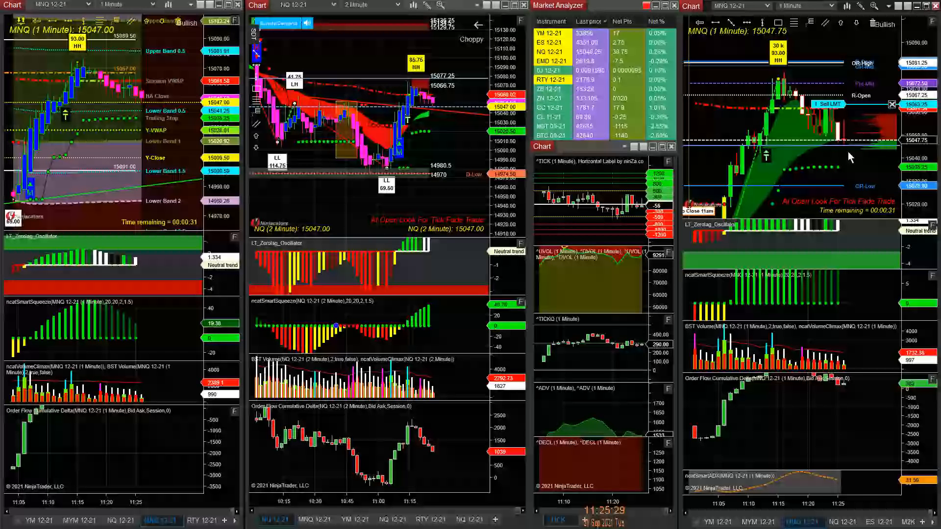